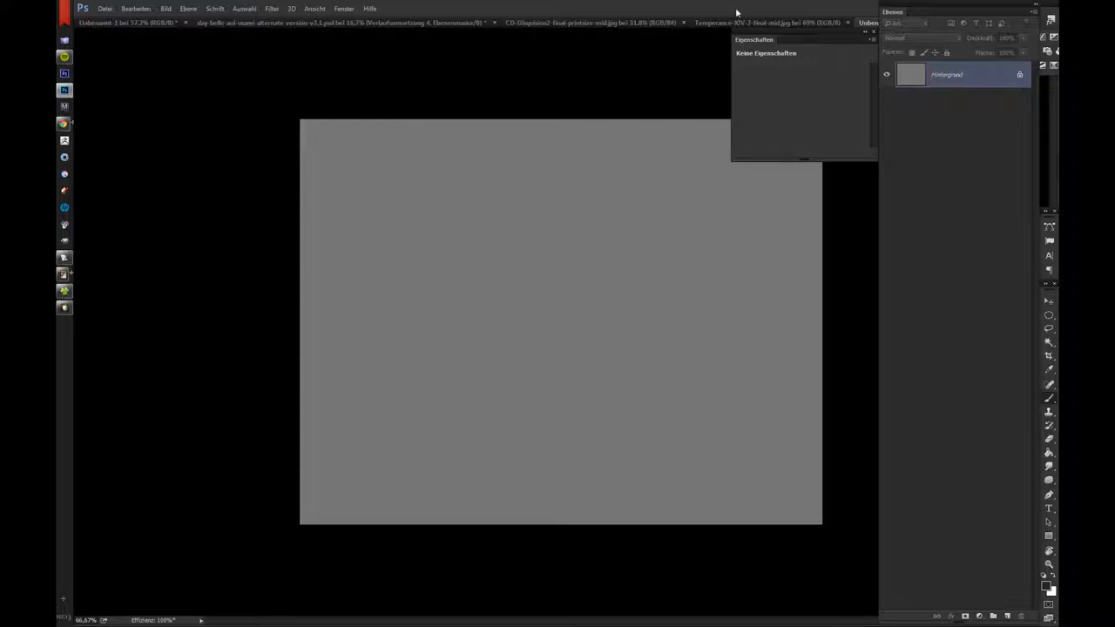
Rework the grey sketch so the crossed scratch marks become one faint soft streak.
{"action": "left_click", "coordinate": [767, 21]}
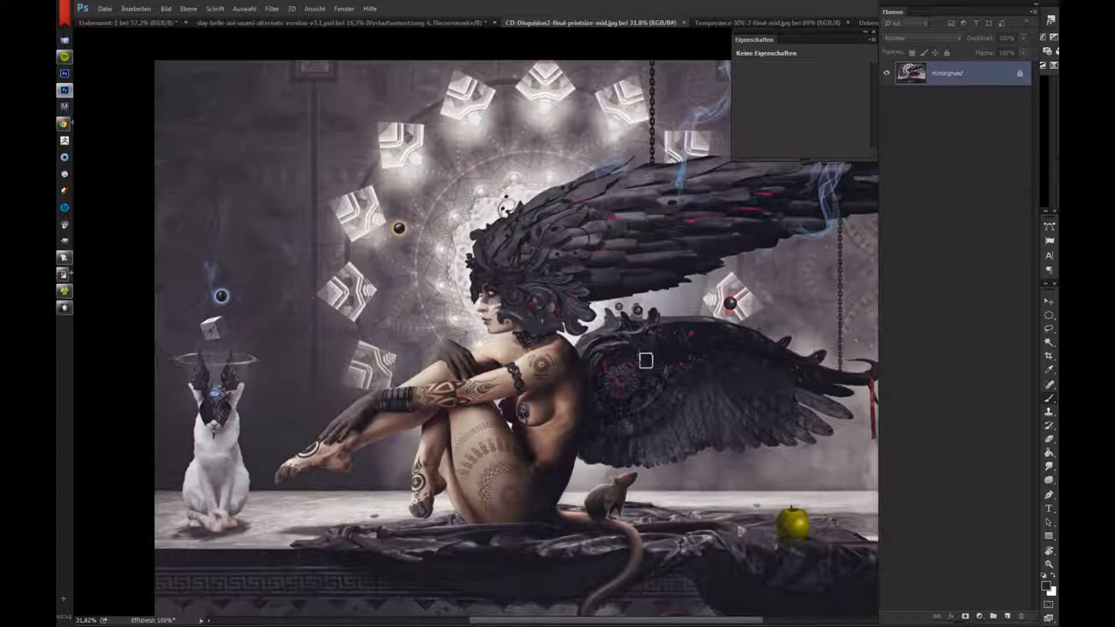
{"action": "mouse_move", "coordinate": [853, 390]}
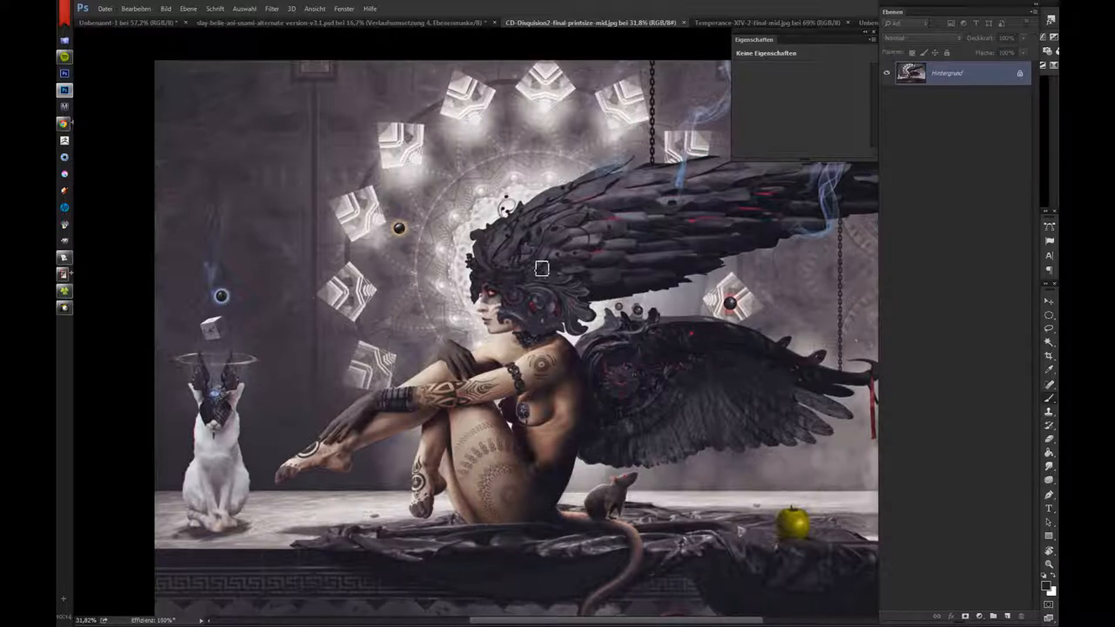
{"action": "mouse_move", "coordinate": [566, 293]}
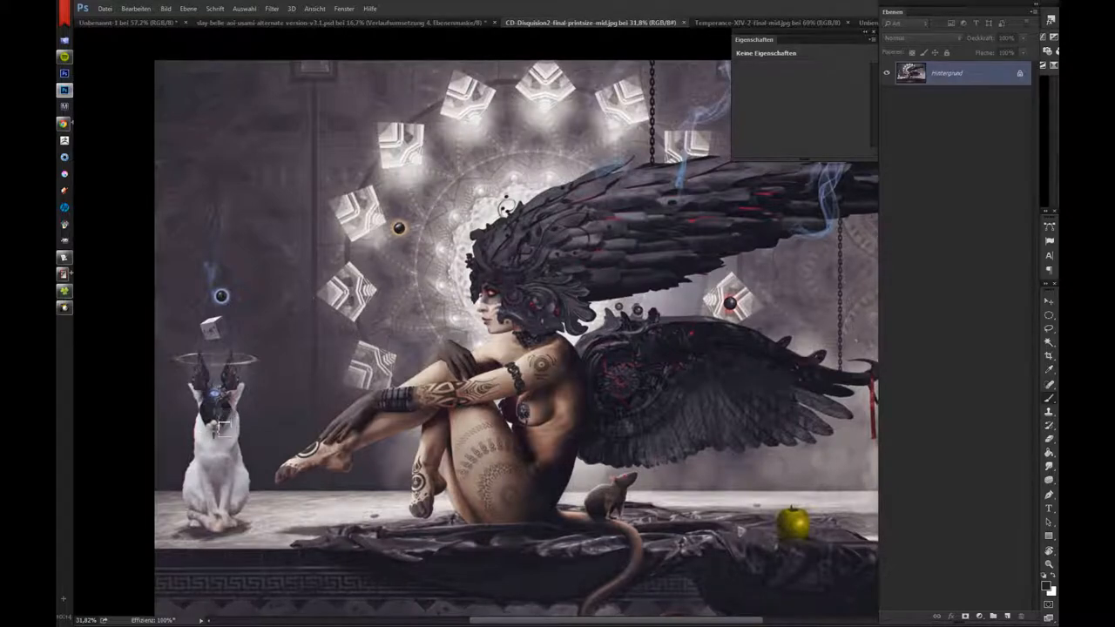
{"action": "mouse_move", "coordinate": [746, 415]}
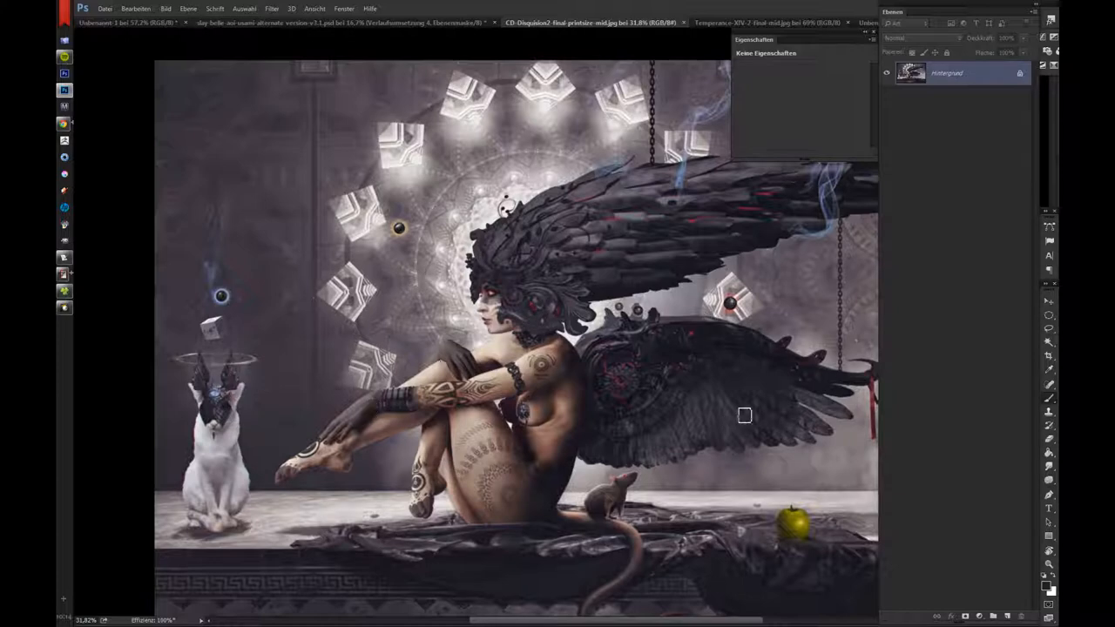
{"action": "mouse_move", "coordinate": [777, 419]}
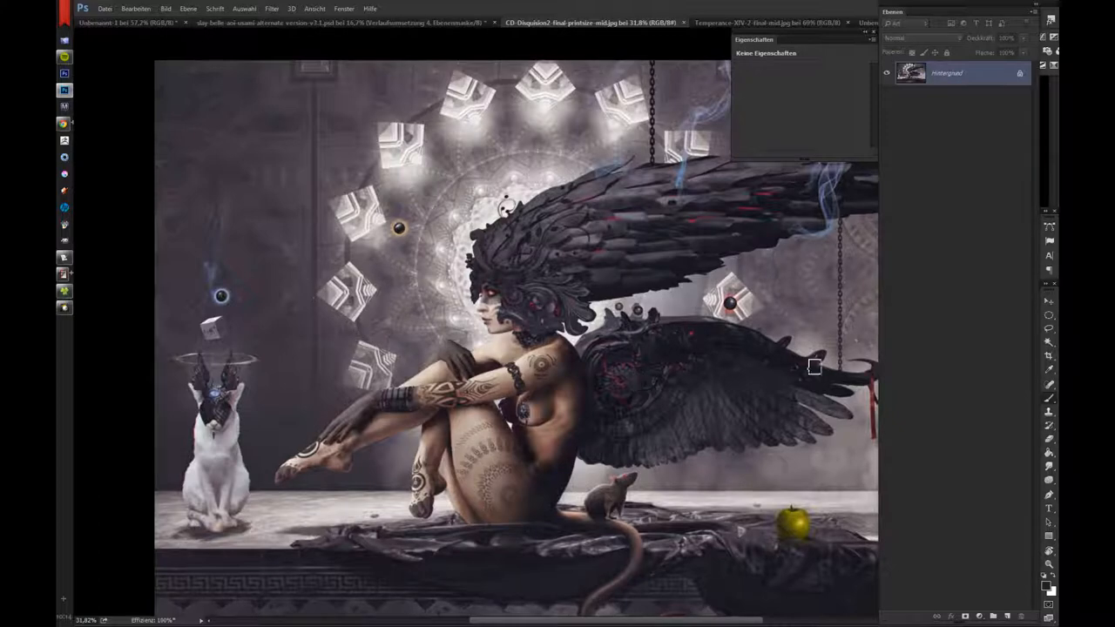
{"action": "mouse_move", "coordinate": [695, 468]}
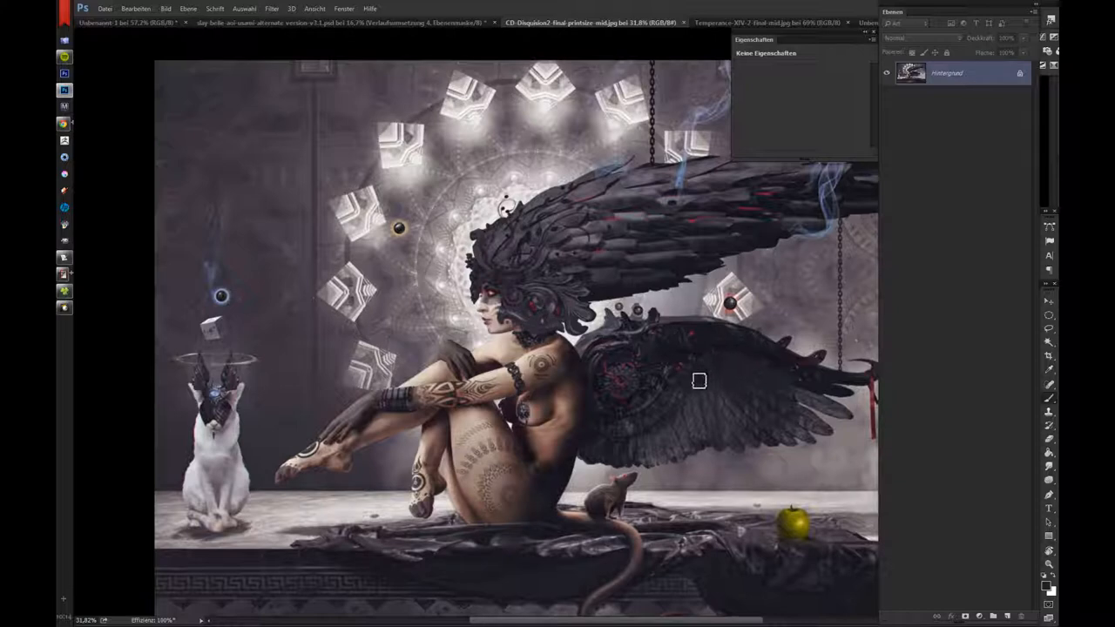
{"action": "mouse_move", "coordinate": [663, 341]}
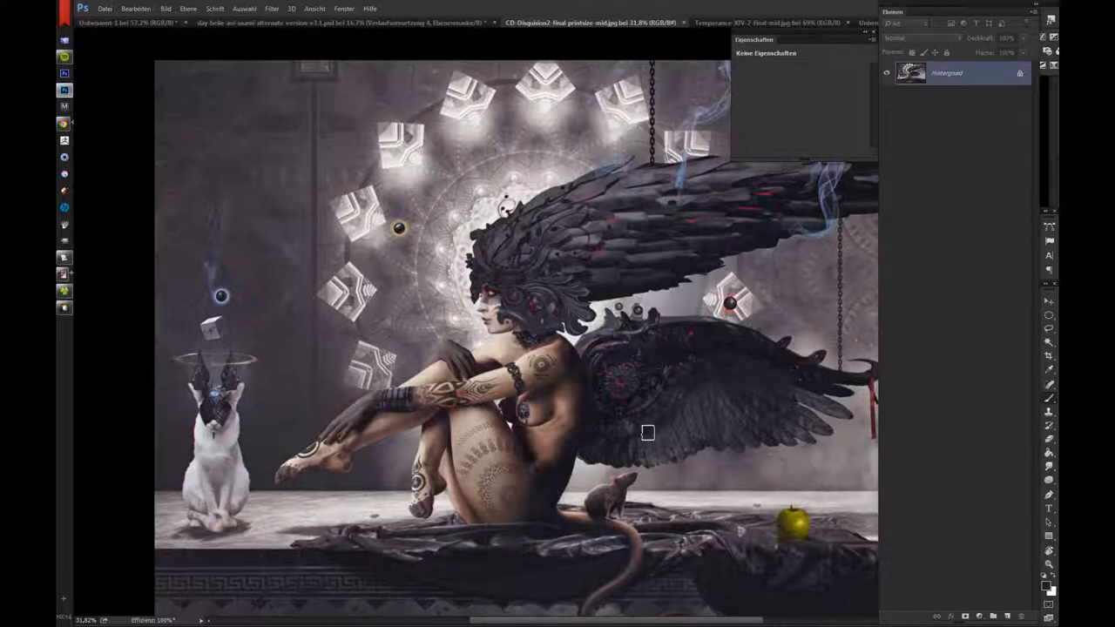
{"action": "mouse_move", "coordinate": [707, 296]}
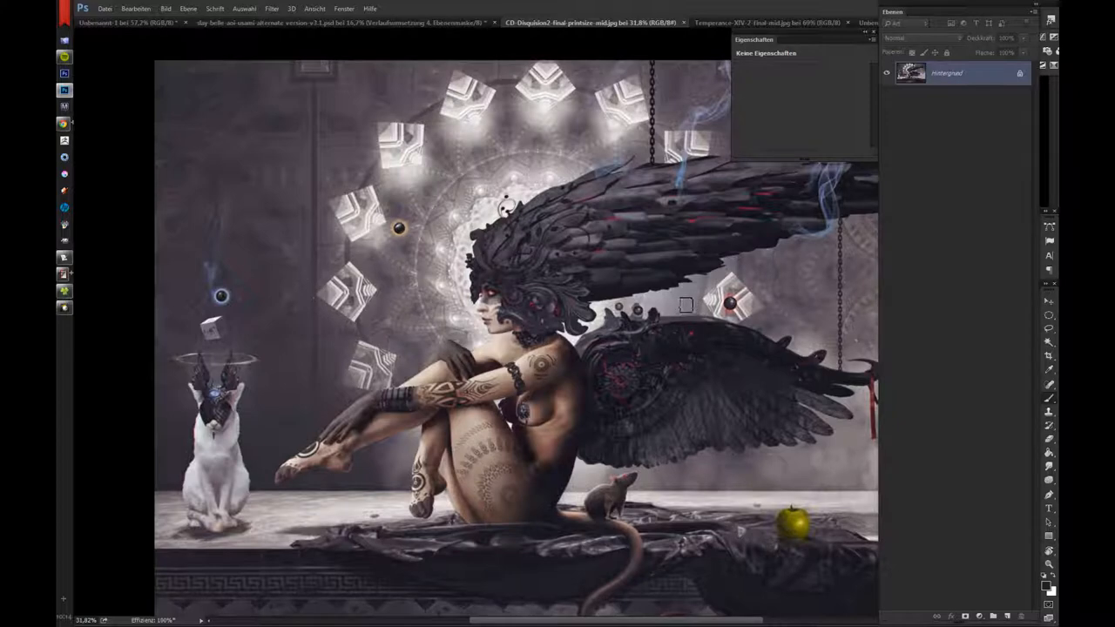
{"action": "mouse_move", "coordinate": [624, 254]}
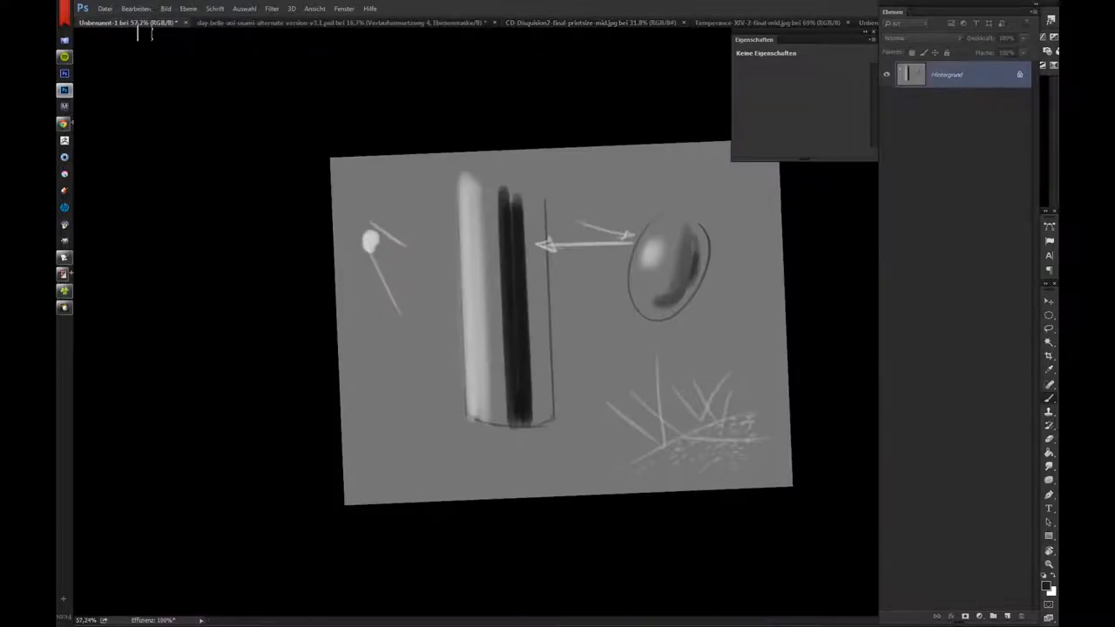
{"action": "mouse_move", "coordinate": [752, 409]}
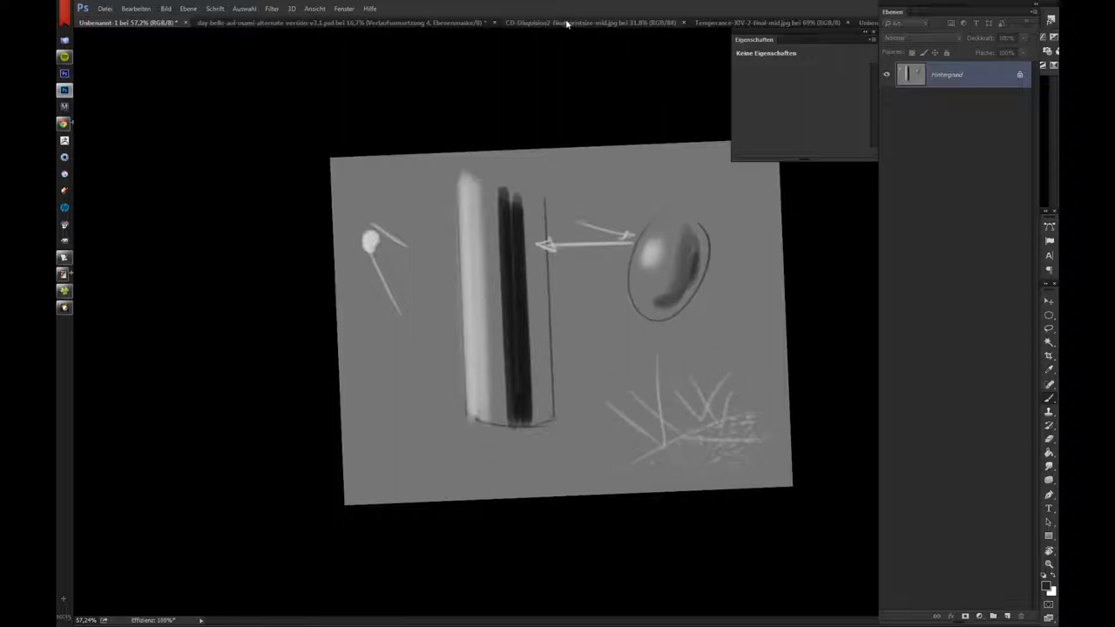
{"action": "left_click", "coordinate": [590, 20]}
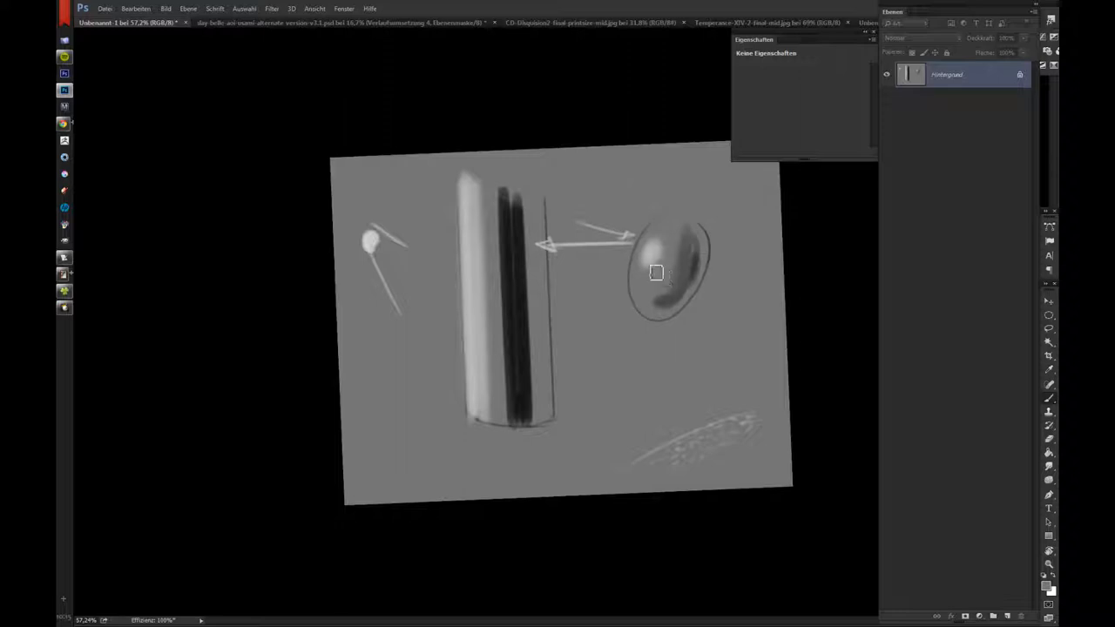
{"action": "mouse_move", "coordinate": [652, 268]}
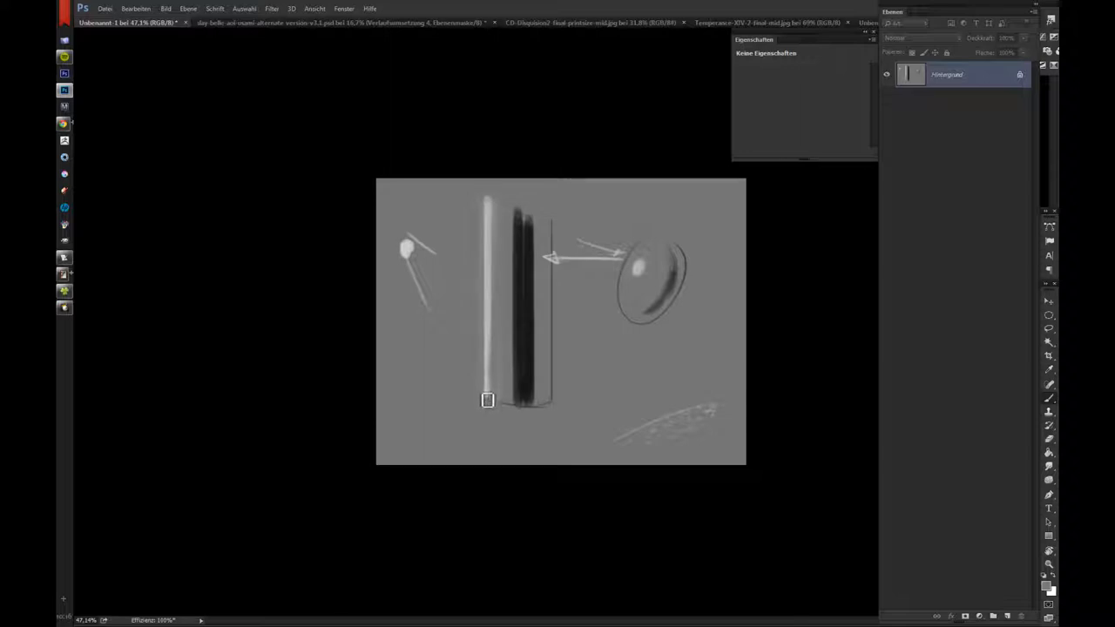
{"action": "mouse_move", "coordinate": [552, 486]}
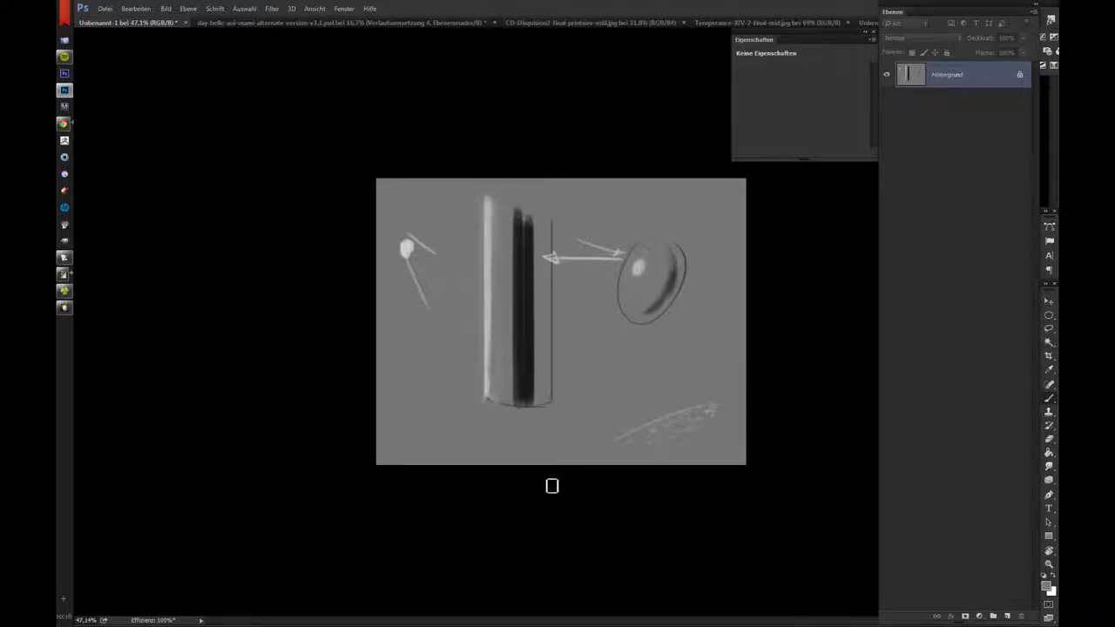
{"action": "mouse_move", "coordinate": [352, 45]}
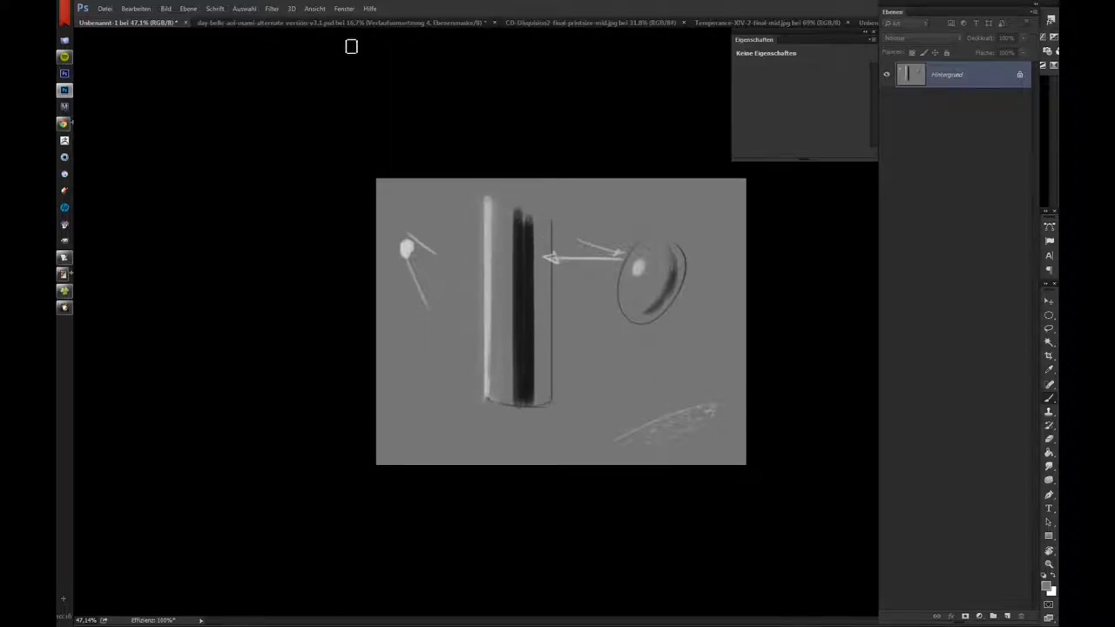
Bring the warrior composite's costume group and its adjustment layers into view in the Layers panel.
{"action": "left_click", "coordinate": [340, 21]}
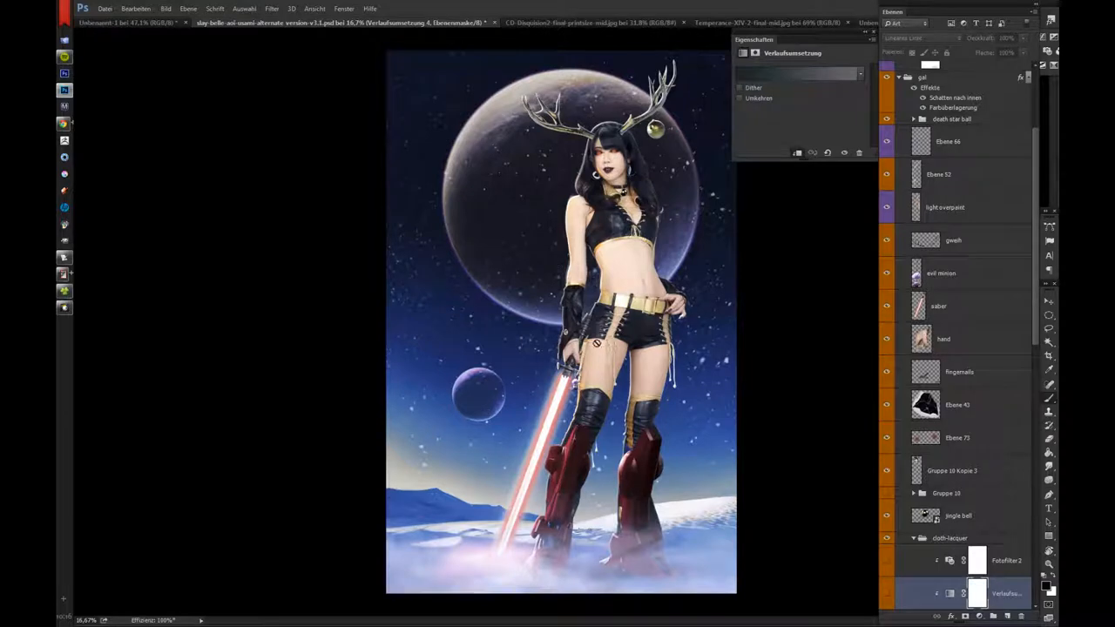
{"action": "mouse_move", "coordinate": [961, 277]}
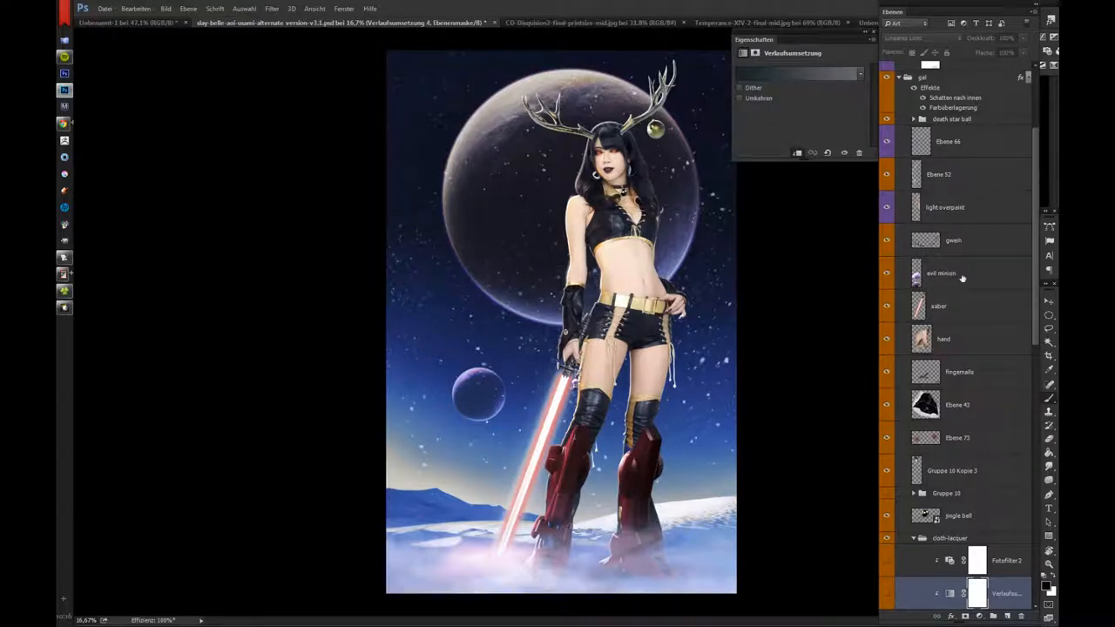
{"action": "scroll", "scroll_direction": "down", "scroll_amount": 3}
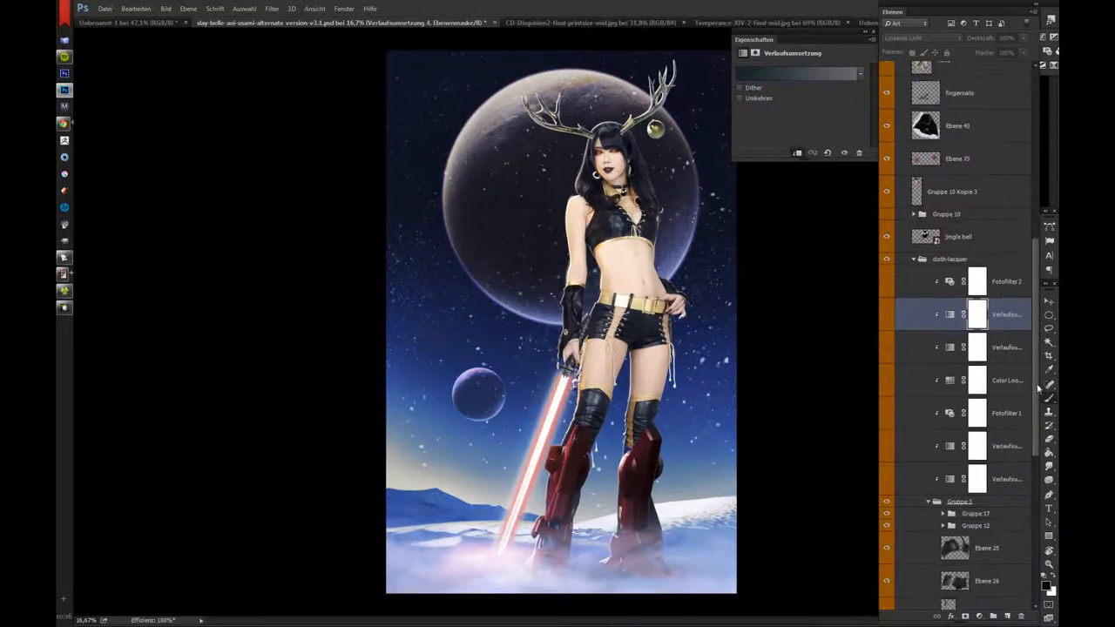
{"action": "left_click", "coordinate": [886, 513]}
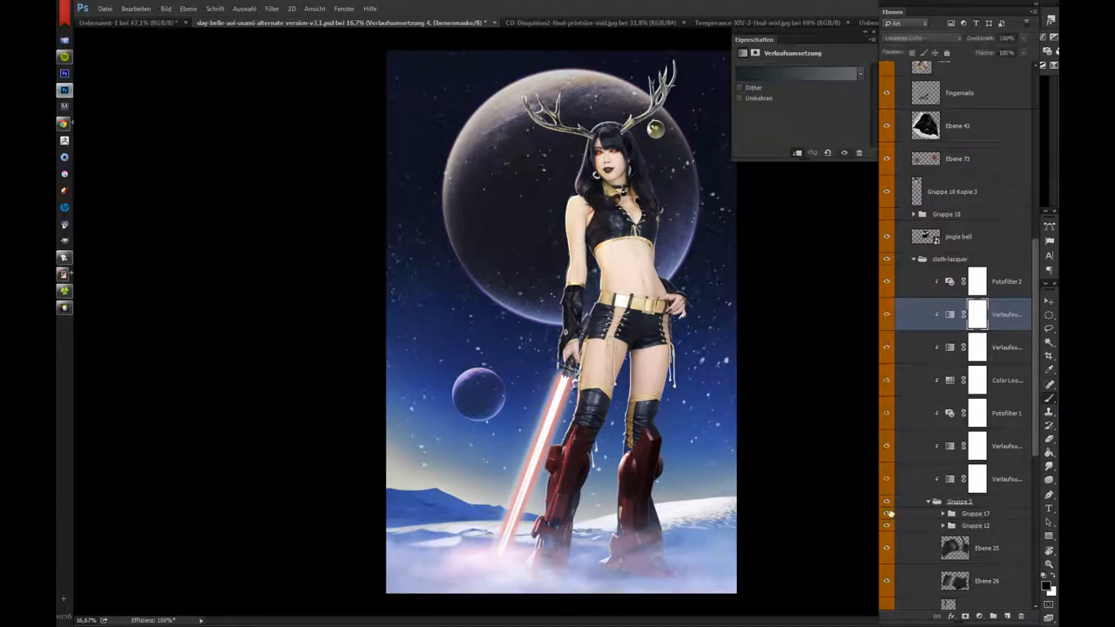
{"action": "left_click", "coordinate": [919, 38]}
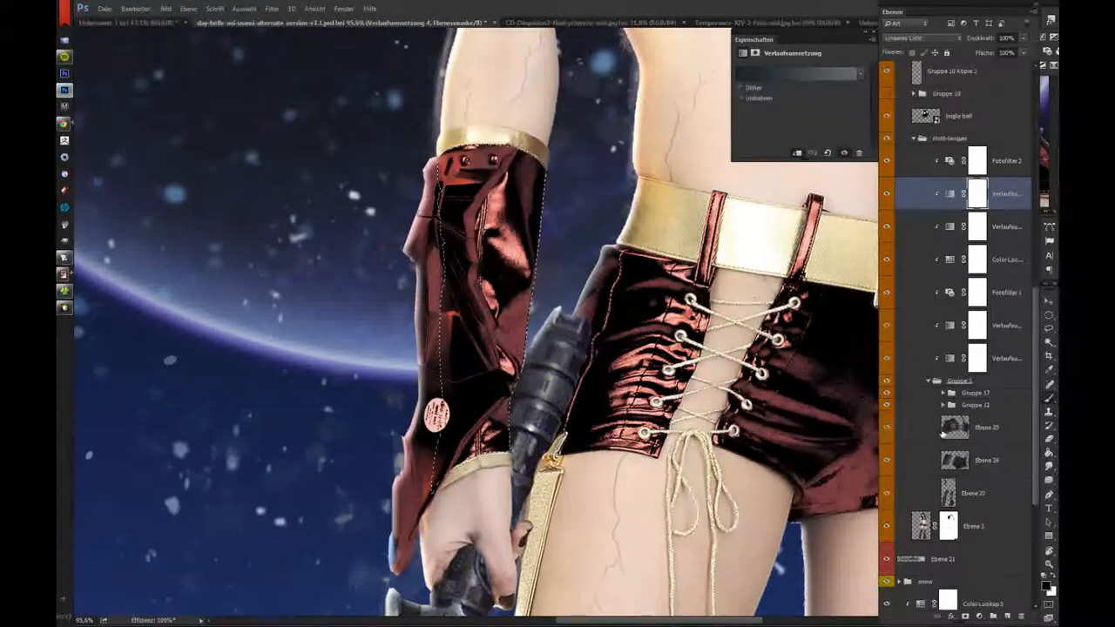
Review the gradient map adjustment that turns the shorts, gloves and boots glossy dark metal.
{"action": "left_click", "coordinate": [984, 427]}
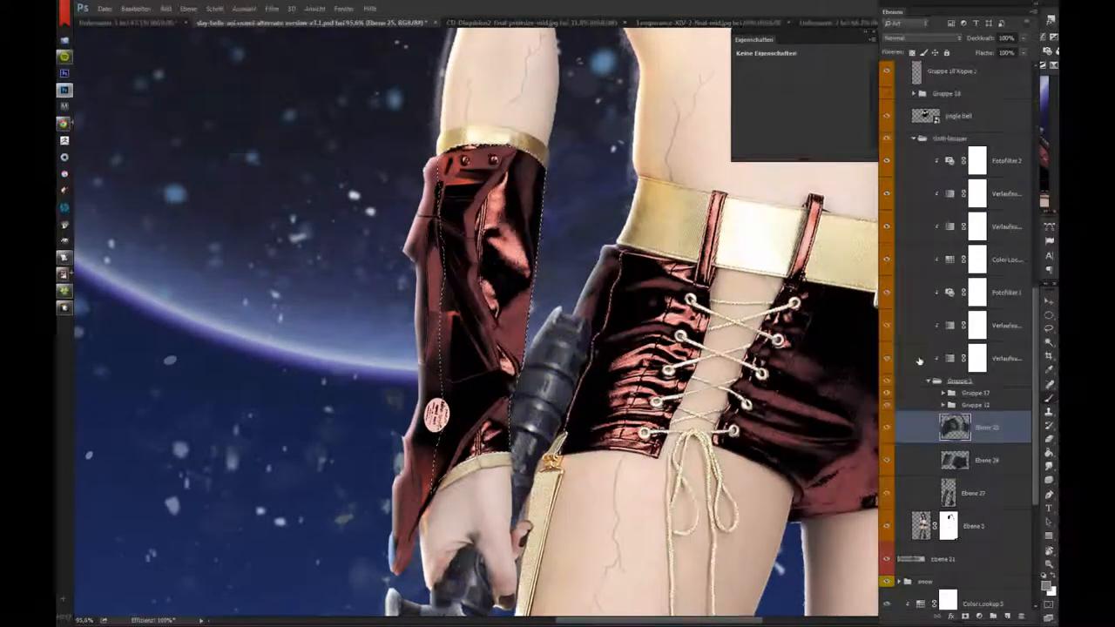
{"action": "left_click", "coordinate": [1007, 359]}
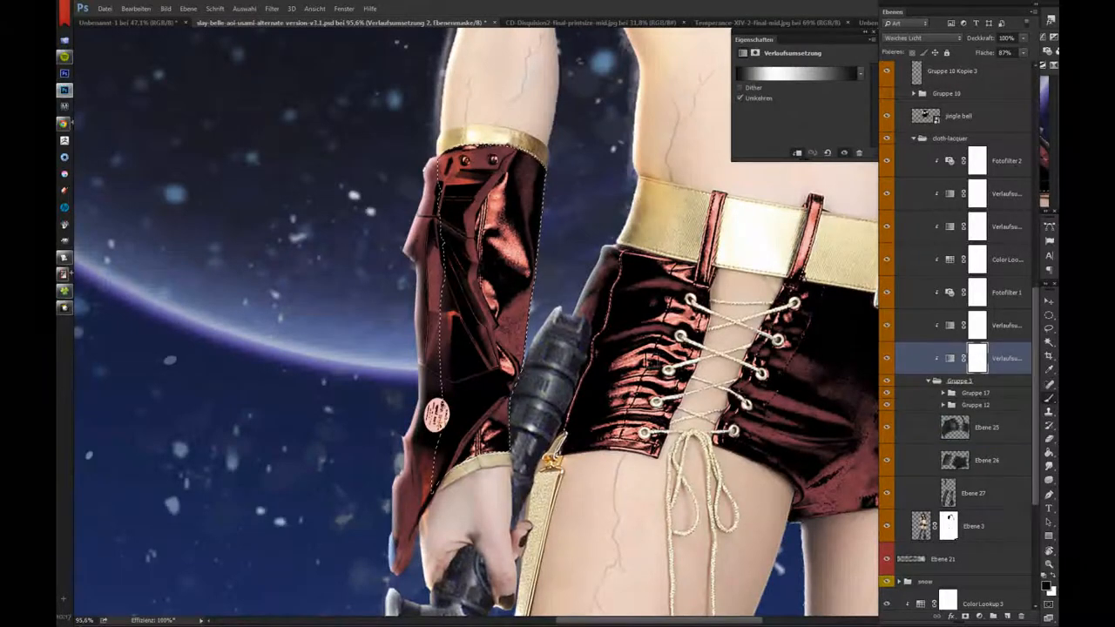
{"action": "left_click", "coordinate": [886, 359]}
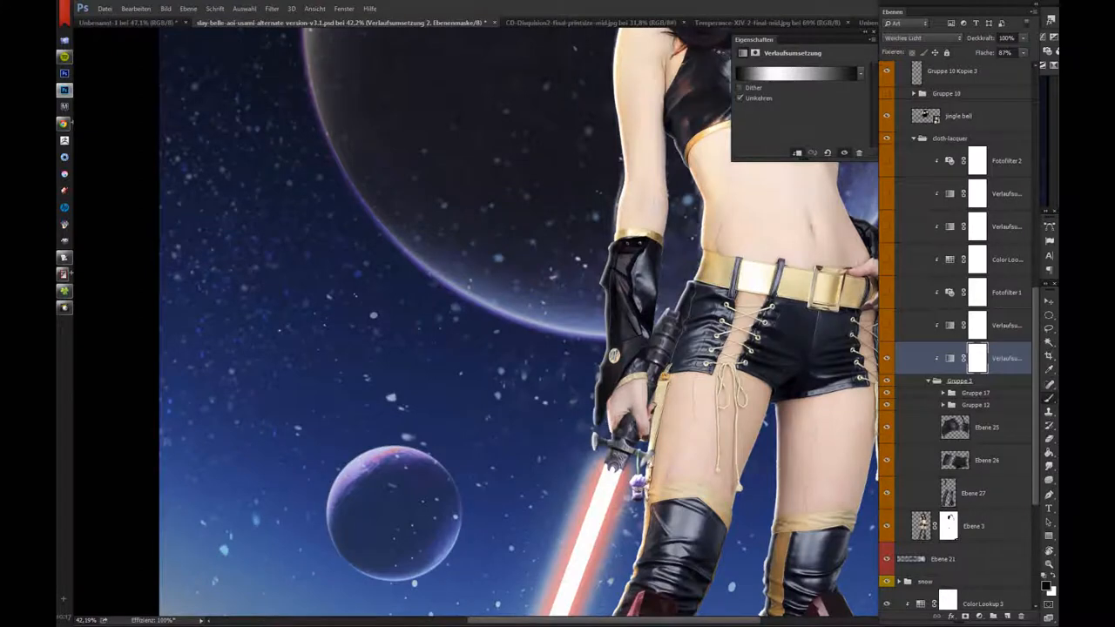
{"action": "left_click", "coordinate": [887, 359]}
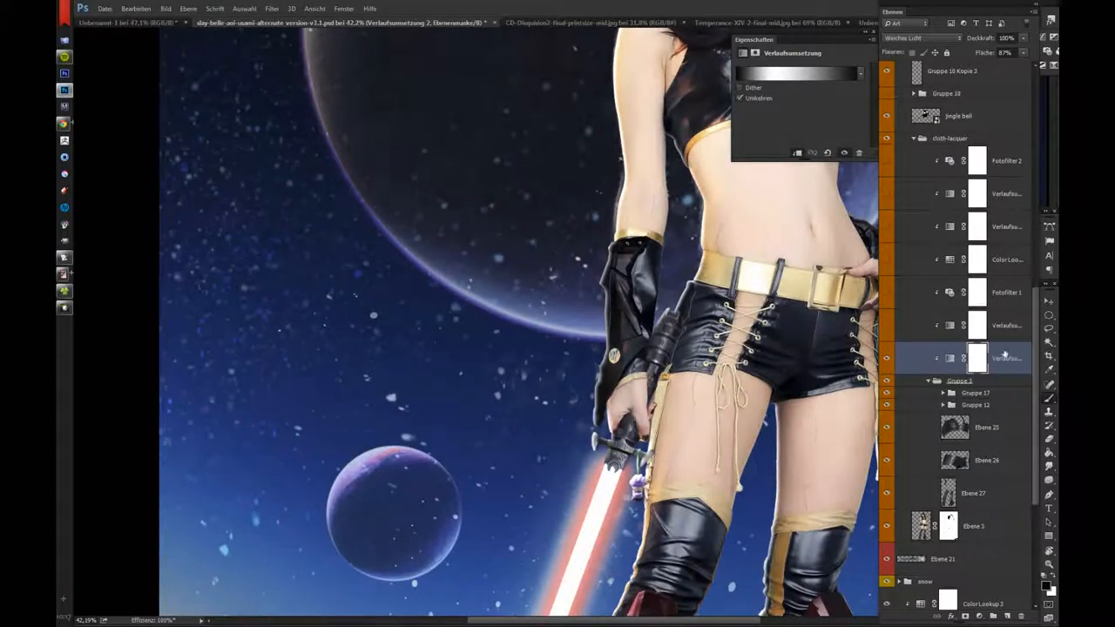
Inspect the stacked photo filter and color lookup adjustments giving the costume its gold tint.
{"action": "left_click", "coordinate": [1006, 325]}
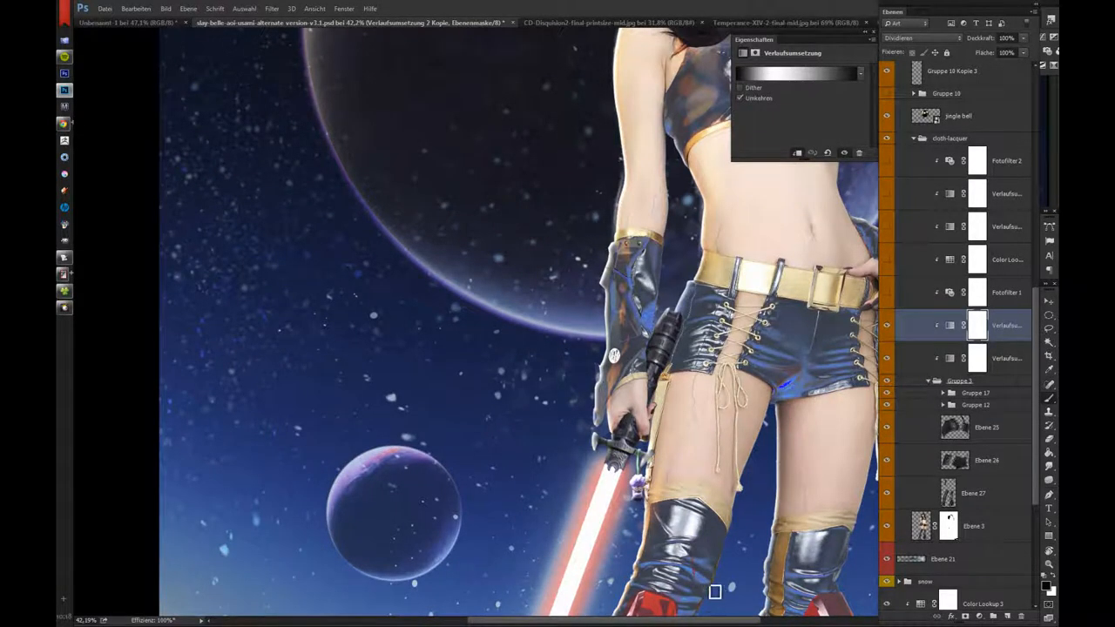
{"action": "mouse_move", "coordinate": [705, 581]}
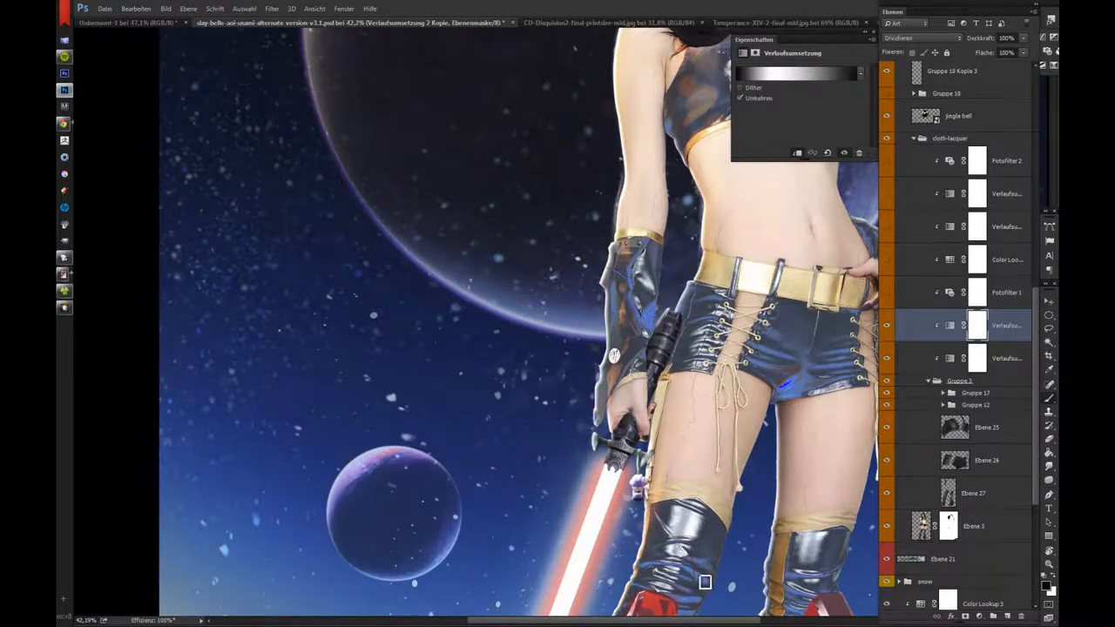
{"action": "mouse_move", "coordinate": [755, 498]}
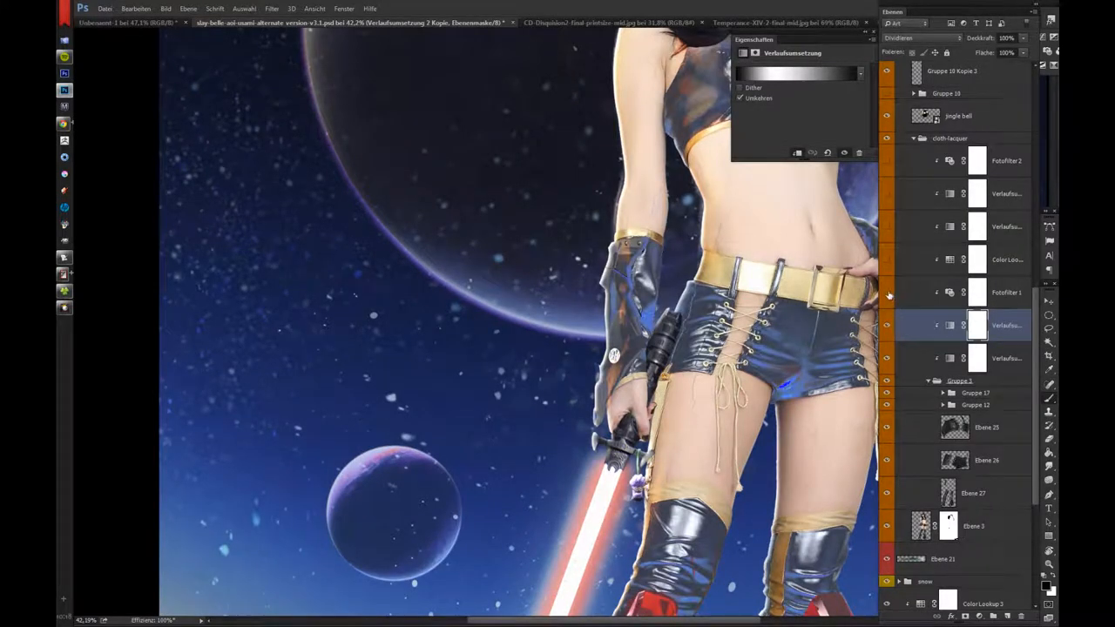
{"action": "left_click", "coordinate": [1006, 293]}
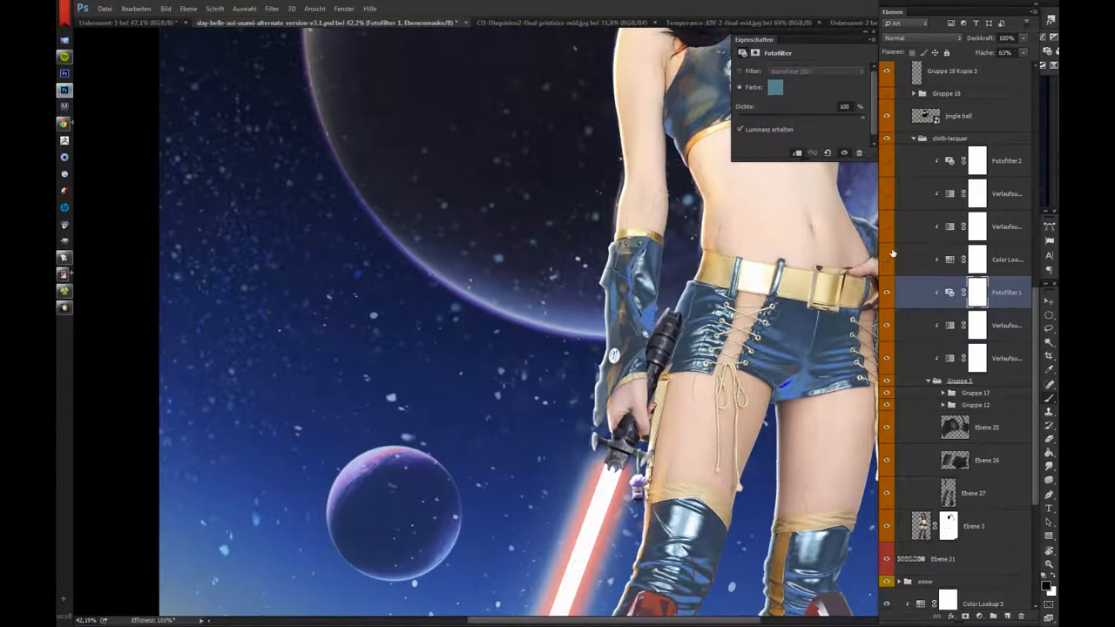
{"action": "mouse_move", "coordinate": [906, 303]}
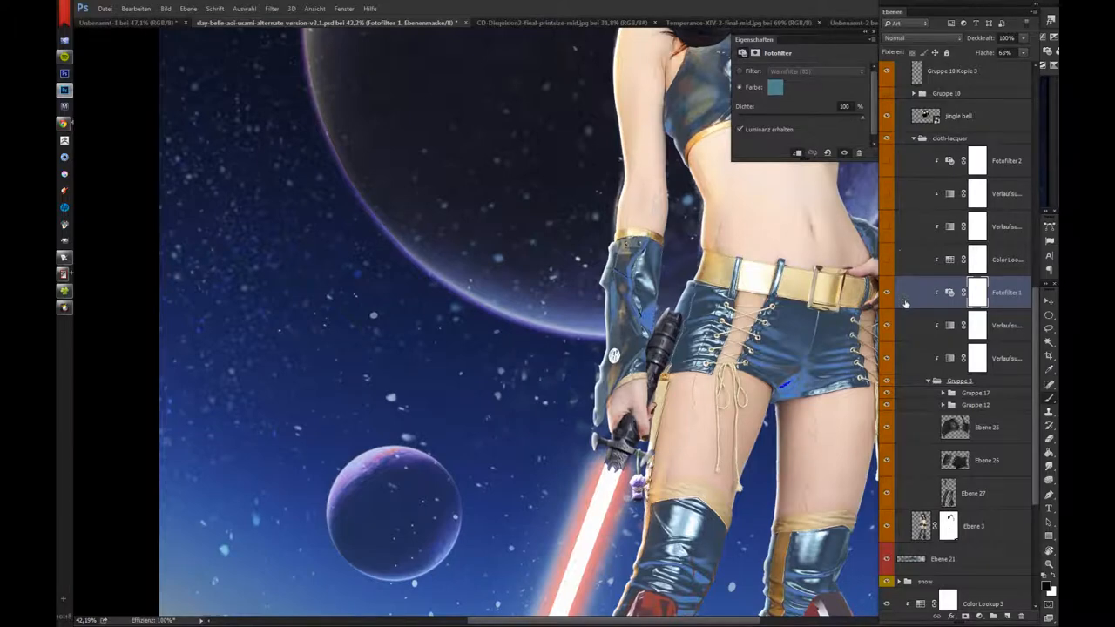
{"action": "mouse_move", "coordinate": [909, 216]}
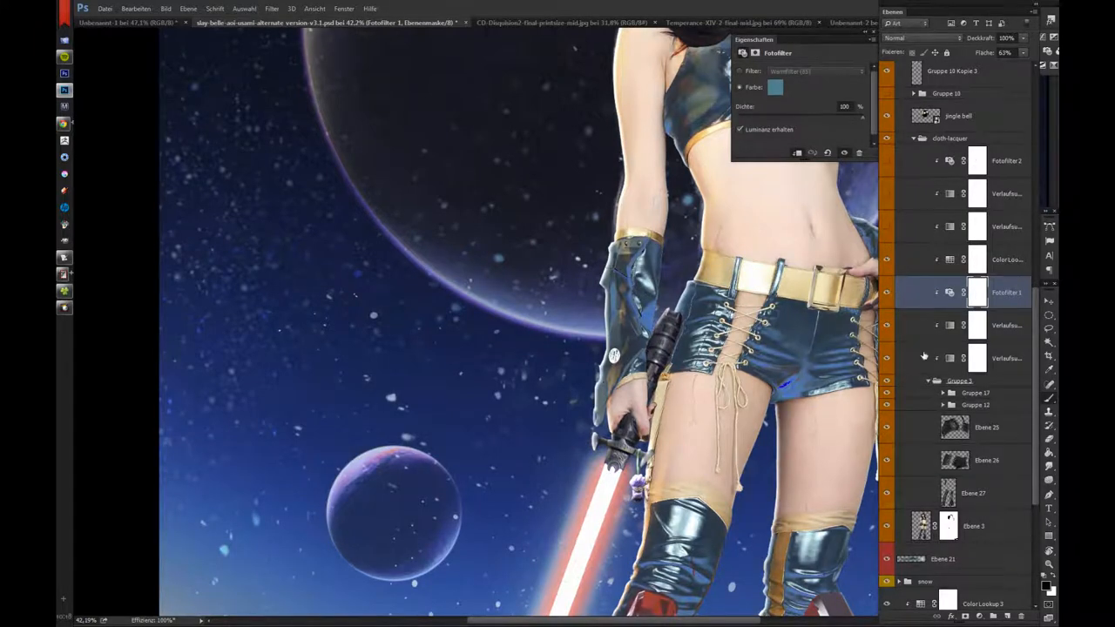
{"action": "mouse_move", "coordinate": [913, 258]}
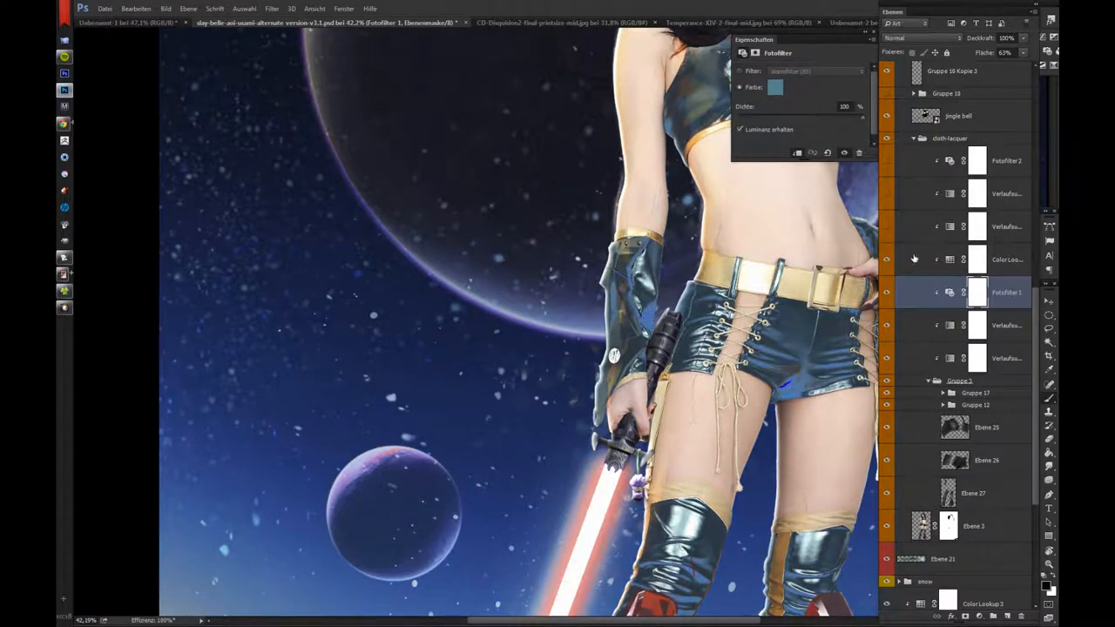
{"action": "left_click", "coordinate": [1007, 258]}
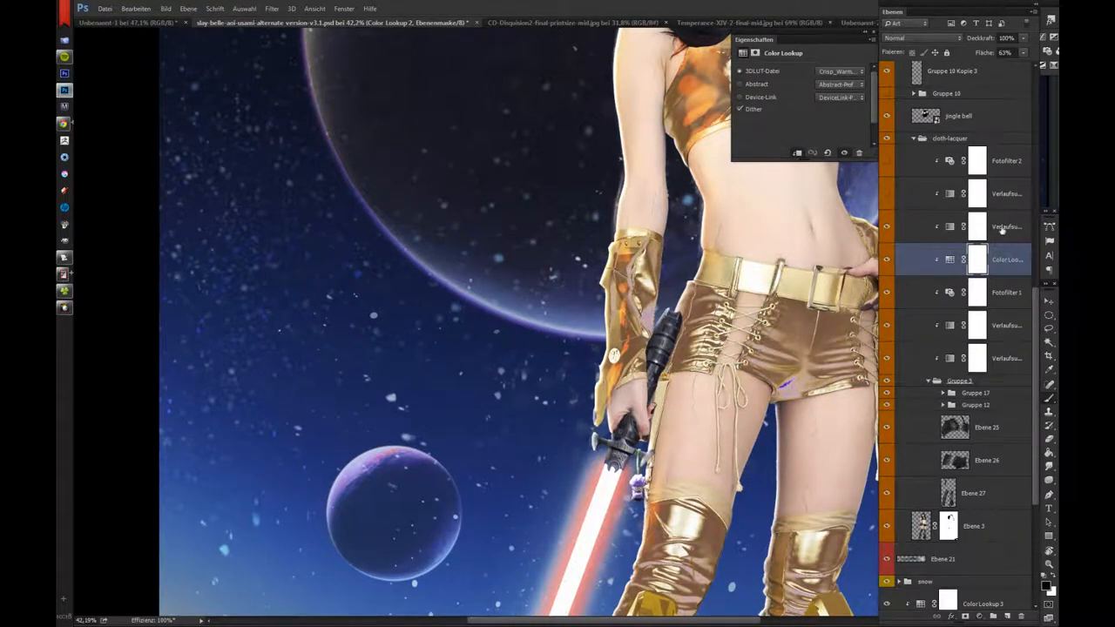
Review the upper gradient map and top photo filter turning the costume dark reddish-brown.
{"action": "left_click", "coordinate": [1006, 227]}
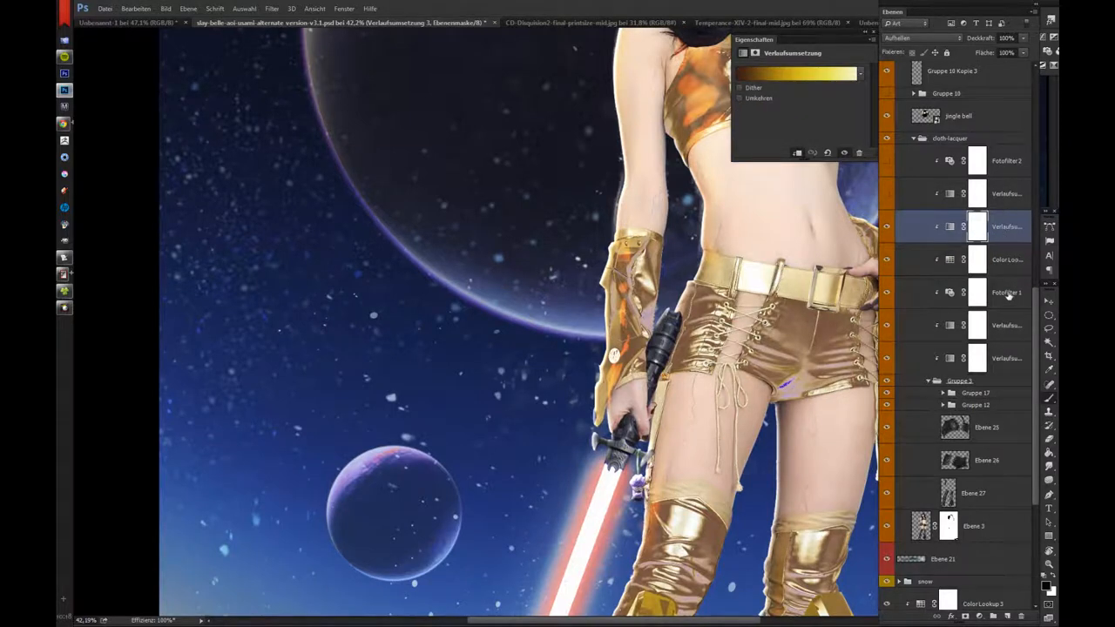
{"action": "mouse_move", "coordinate": [1021, 310]}
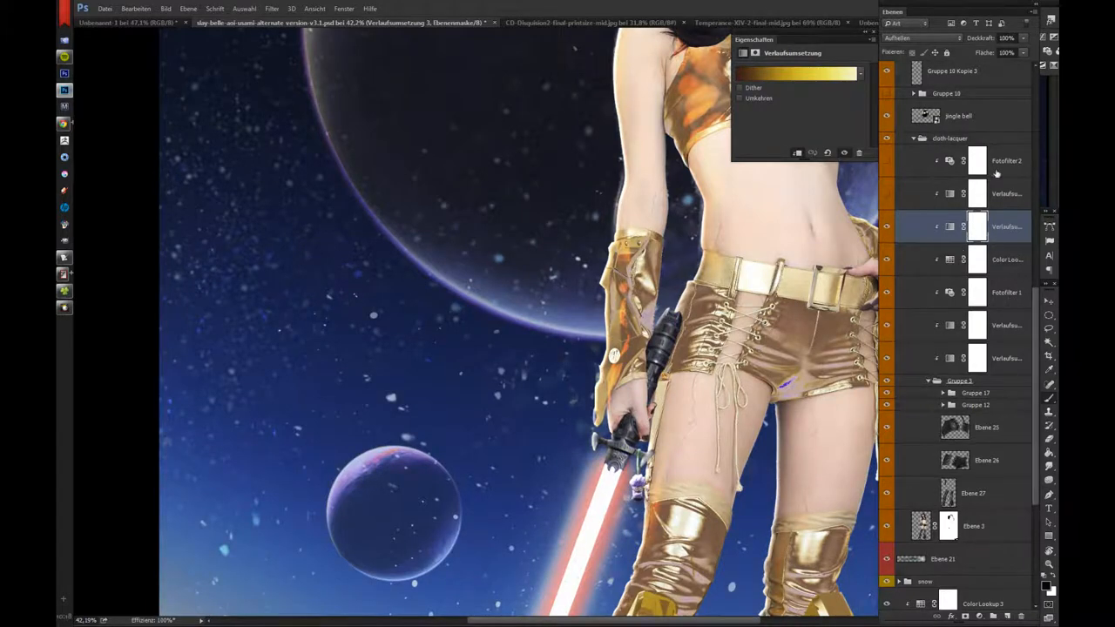
{"action": "mouse_move", "coordinate": [1017, 209]}
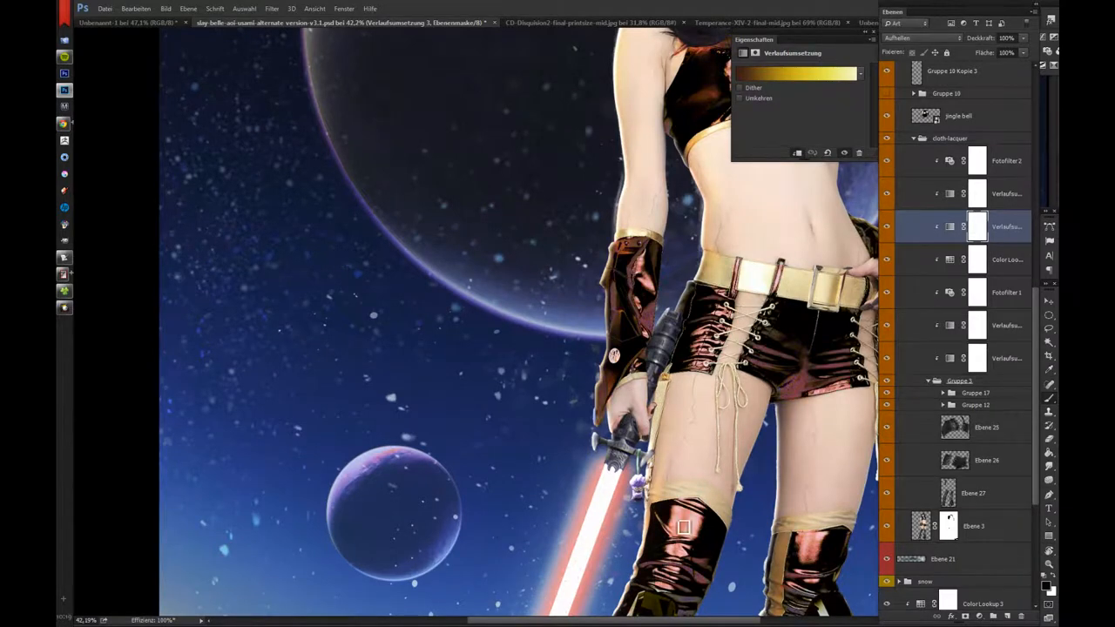
{"action": "left_click", "coordinate": [1007, 160]}
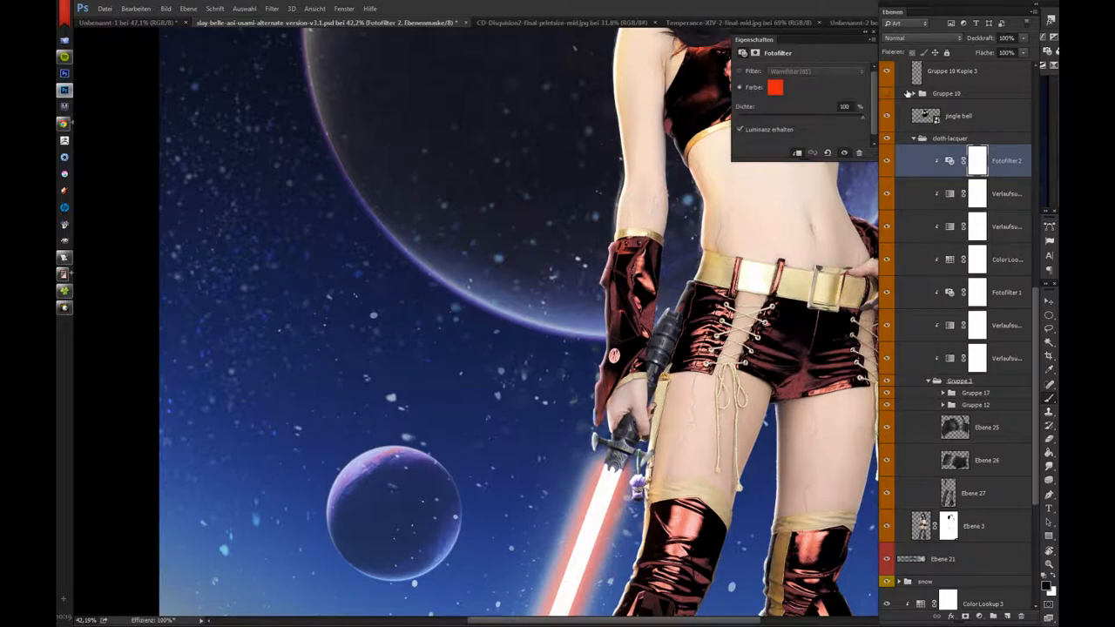
Try a dark green color on the Photo Filter 2 adjustment over the costume.
{"action": "left_click", "coordinate": [775, 87]}
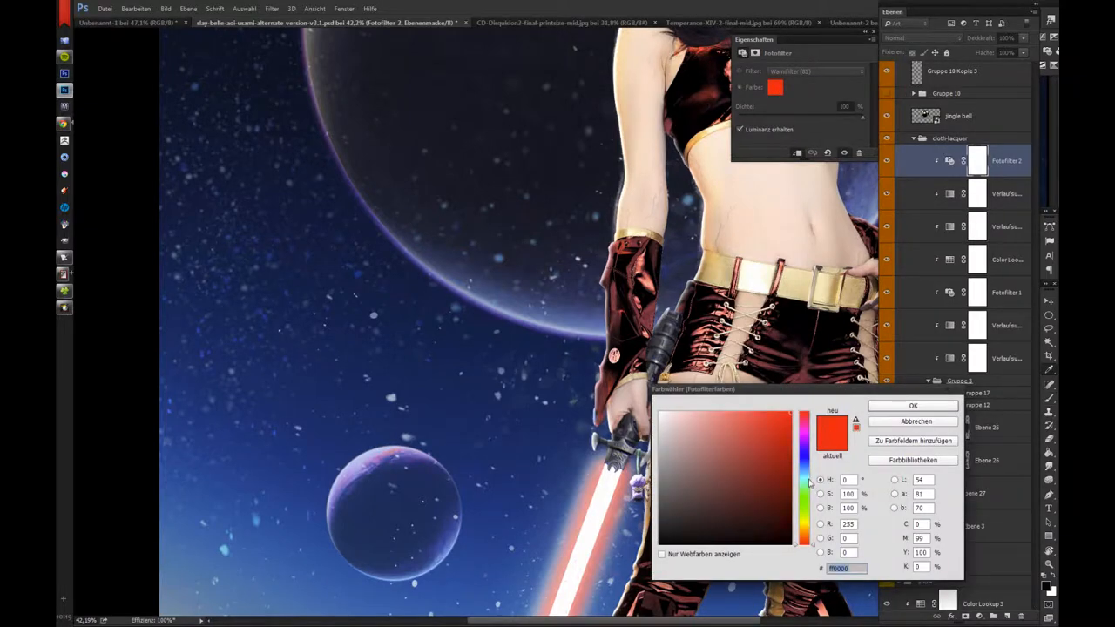
{"action": "left_click", "coordinate": [803, 508]}
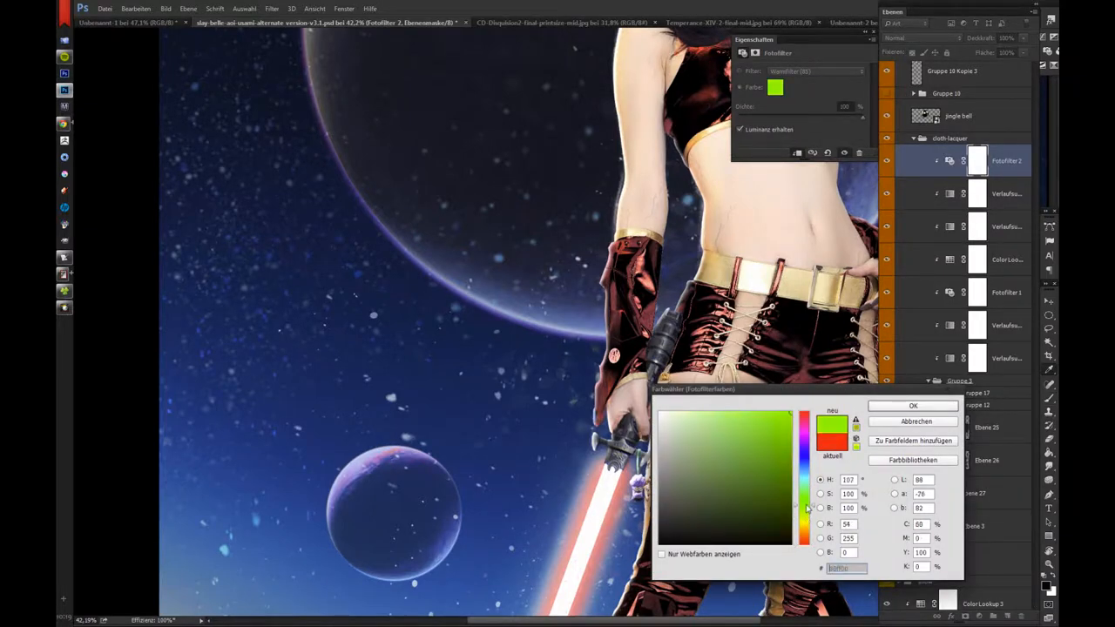
{"action": "left_click", "coordinate": [771, 465]}
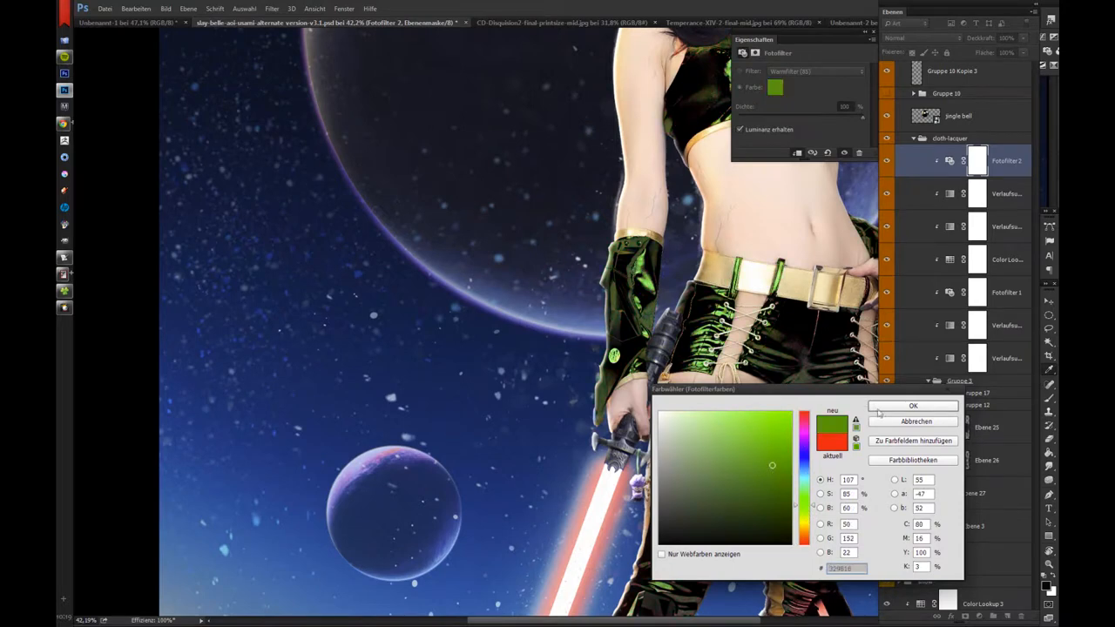
{"action": "left_click", "coordinate": [913, 406]}
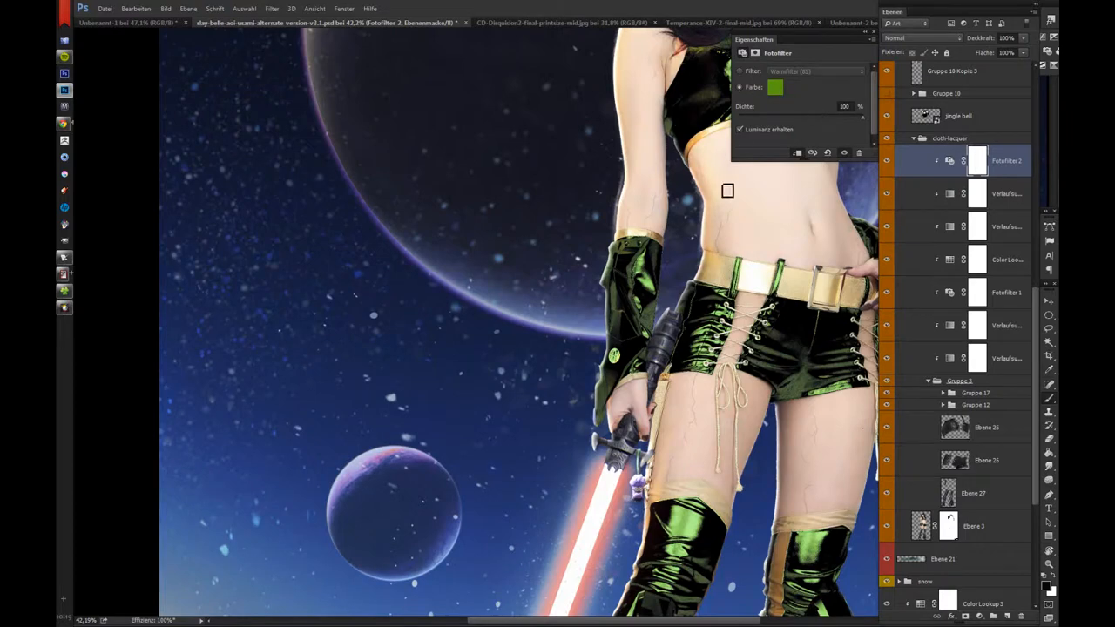
{"action": "mouse_move", "coordinate": [763, 320]}
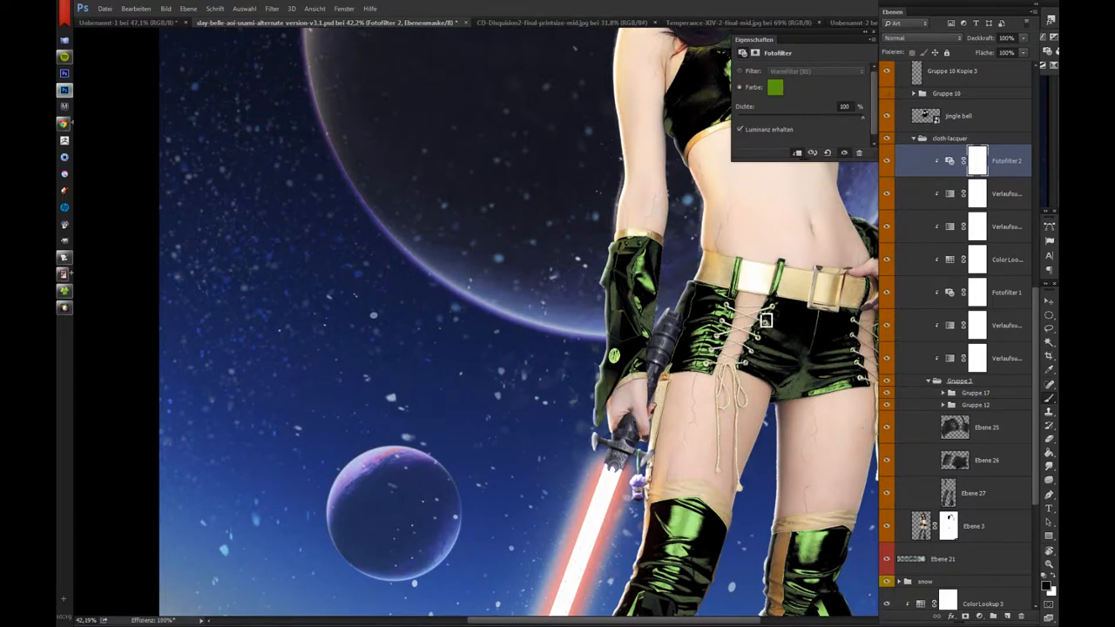
{"action": "mouse_move", "coordinate": [784, 331]}
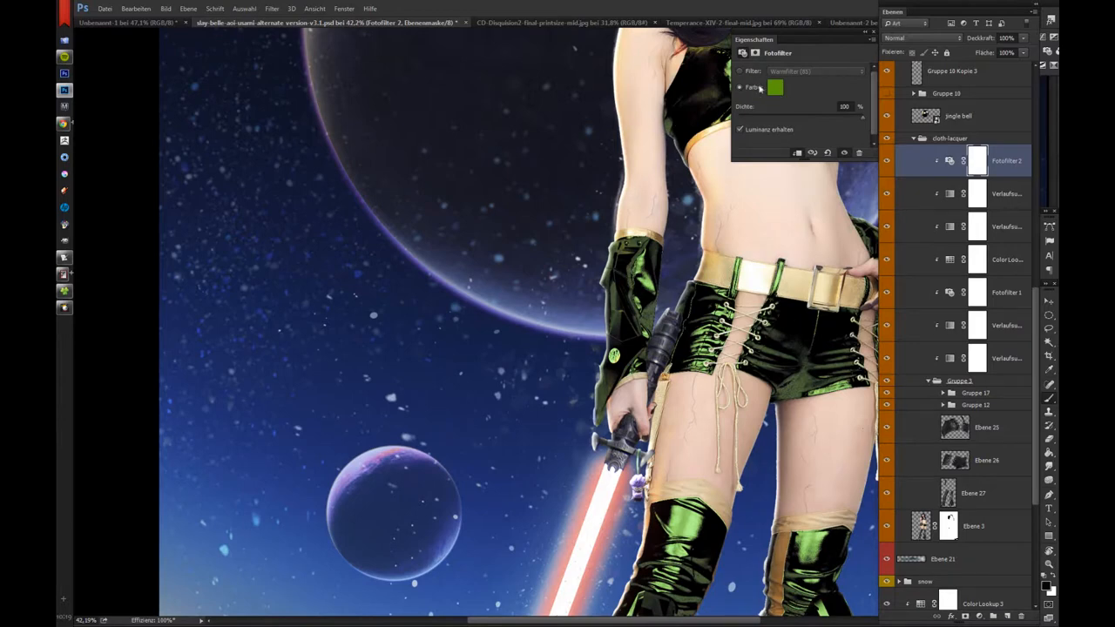
Replace the green with a dark red filter color, restoring the reddish-brown costume.
{"action": "left_click", "coordinate": [773, 87]}
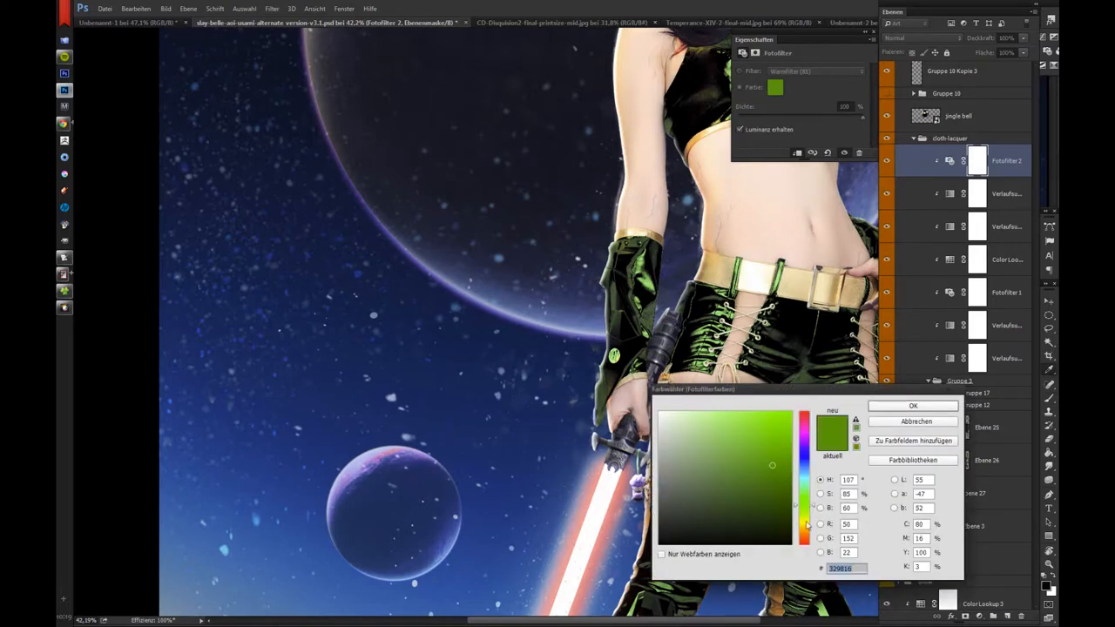
{"action": "left_click", "coordinate": [804, 540]}
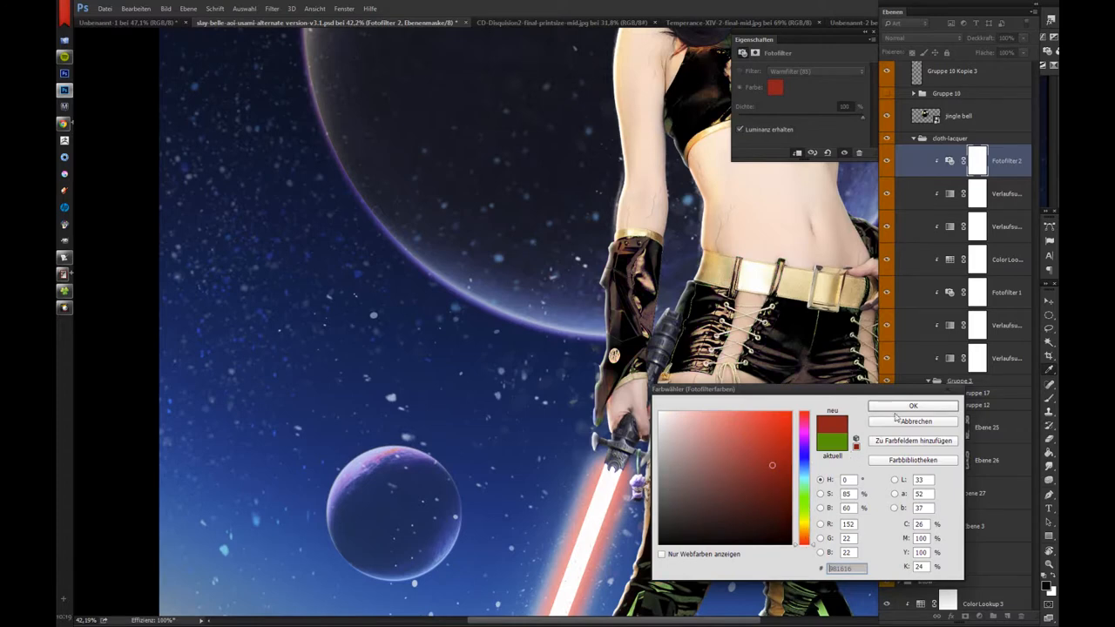
{"action": "left_click", "coordinate": [912, 404]}
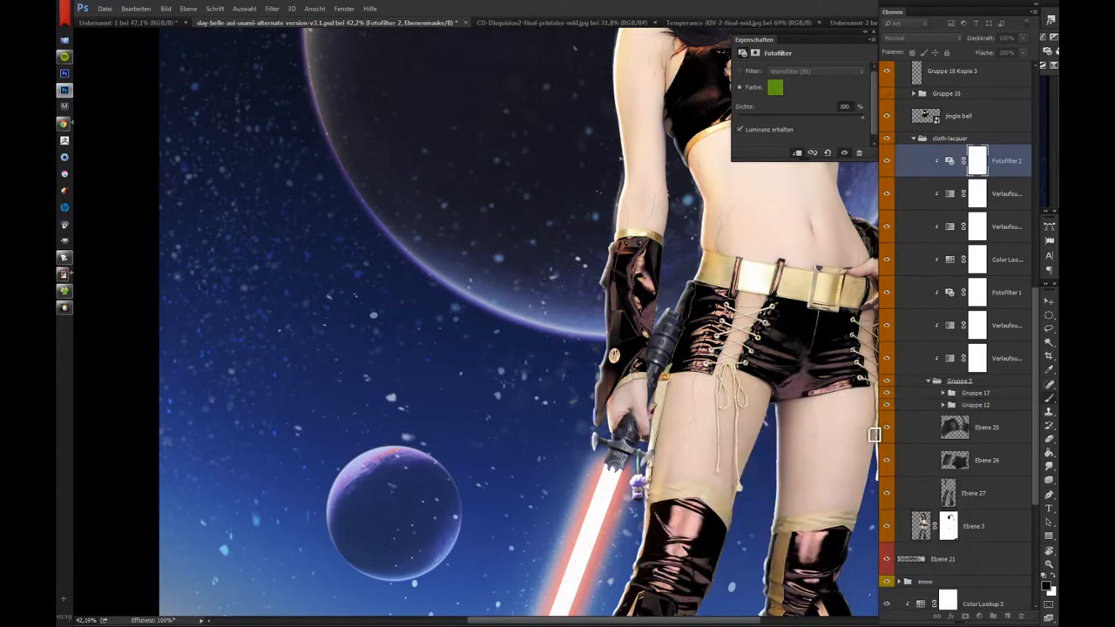
Show the lower gradient map's properties, giving the costume a brighter coppery red shine.
{"action": "left_click", "coordinate": [1007, 359]}
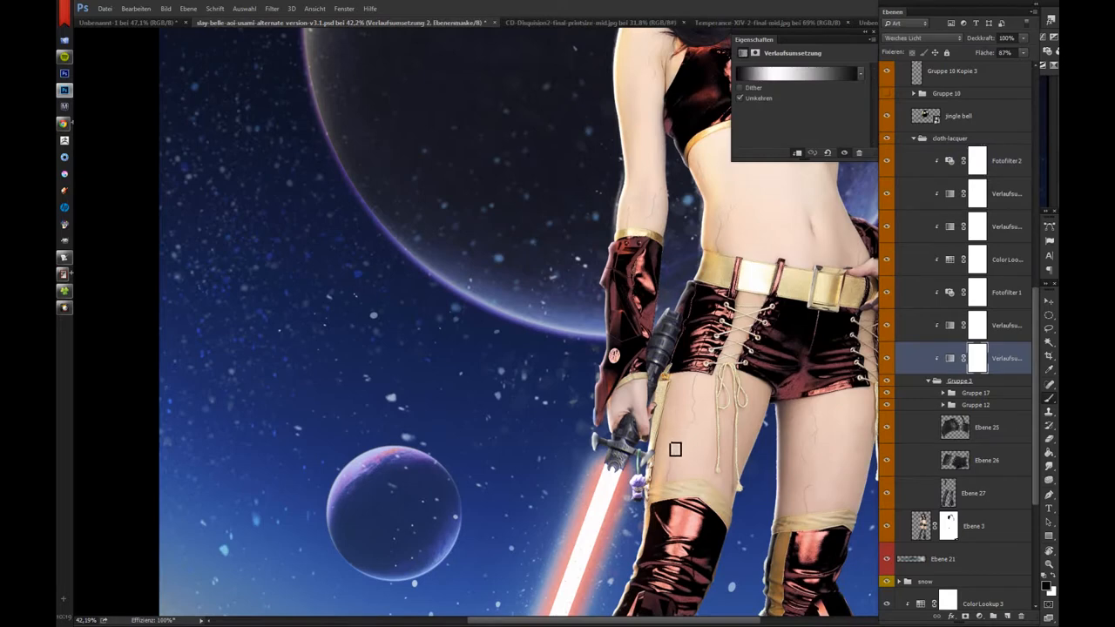
{"action": "mouse_move", "coordinate": [508, 519]}
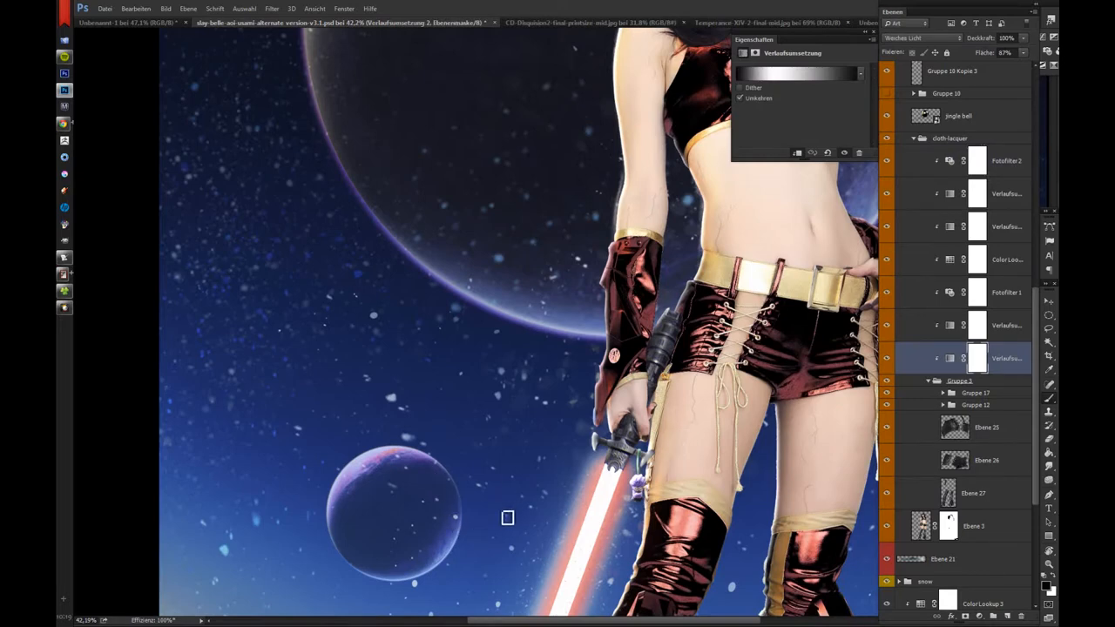